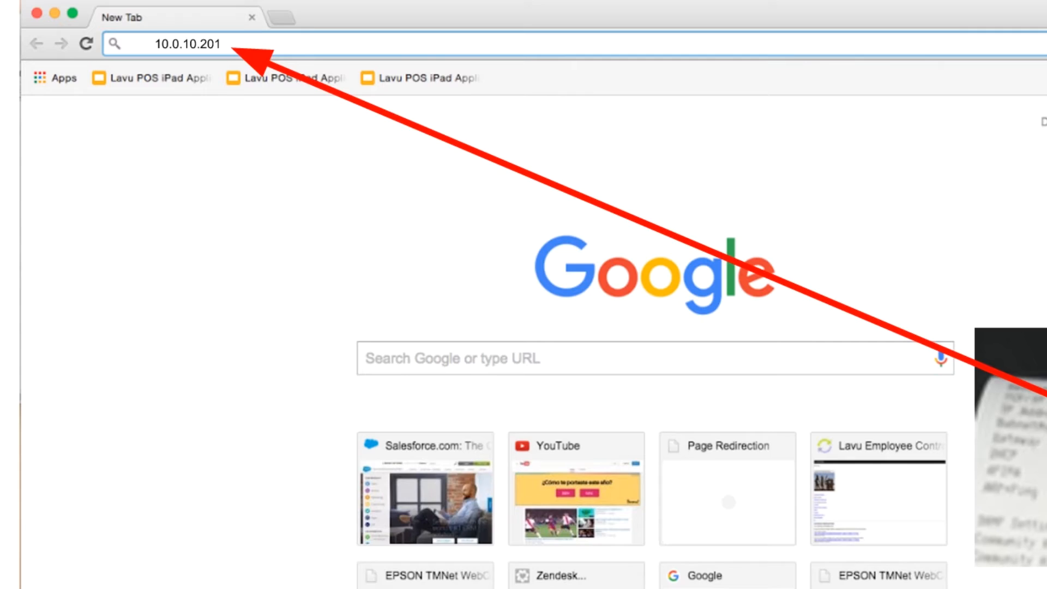
Step: Load the printer's WebConfig General Information page at 10.0.10.201
key("Enter")
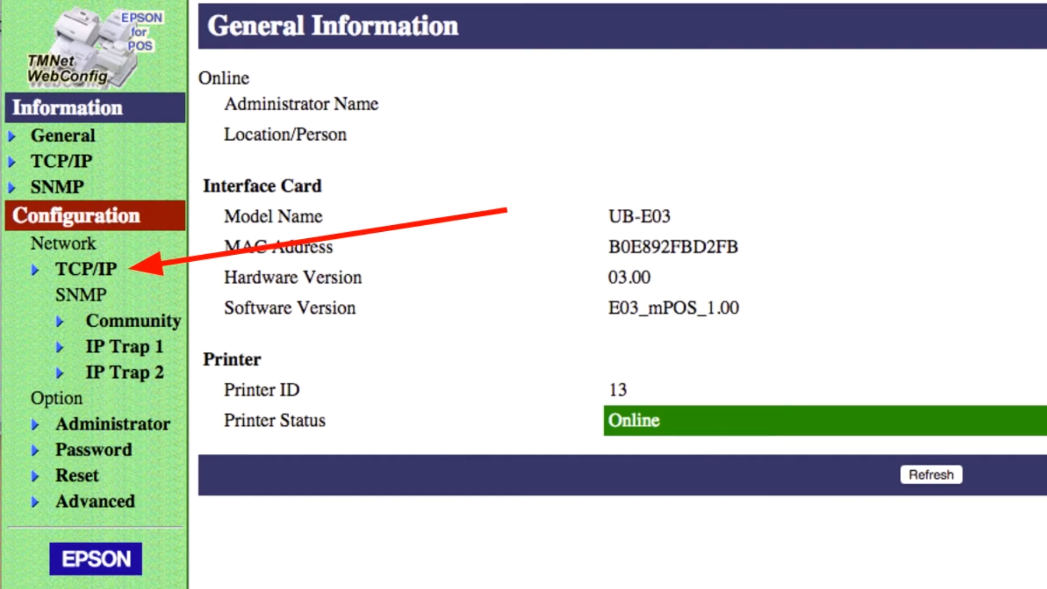
Step: Show the TCP/IP configuration form from Configuration > Network
left_click(86, 269)
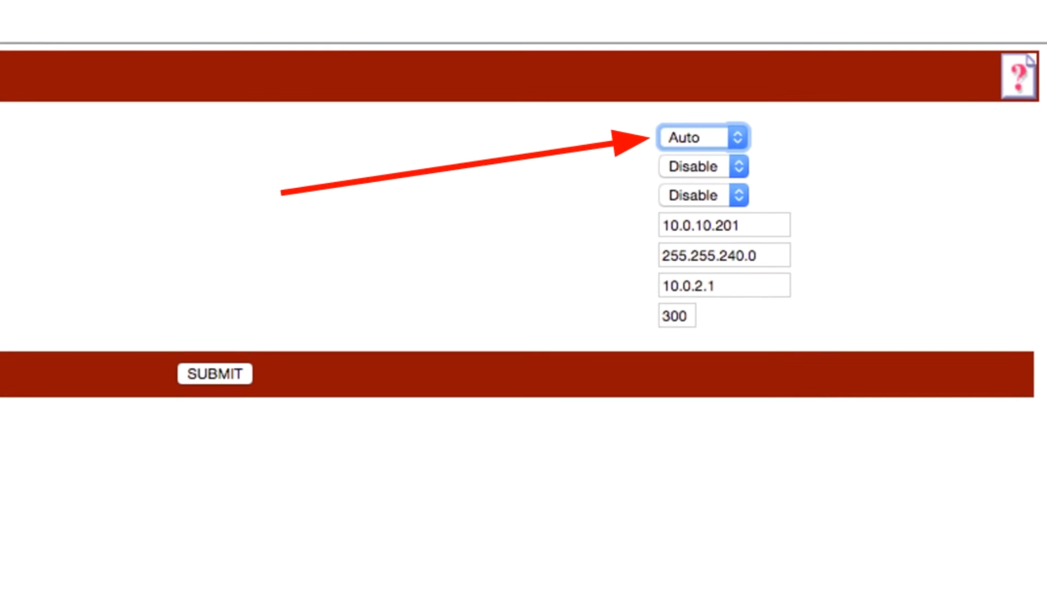
Step: Set Get IP Address to Manual and change the IP address to 10.0.10.228
left_click(701, 138)
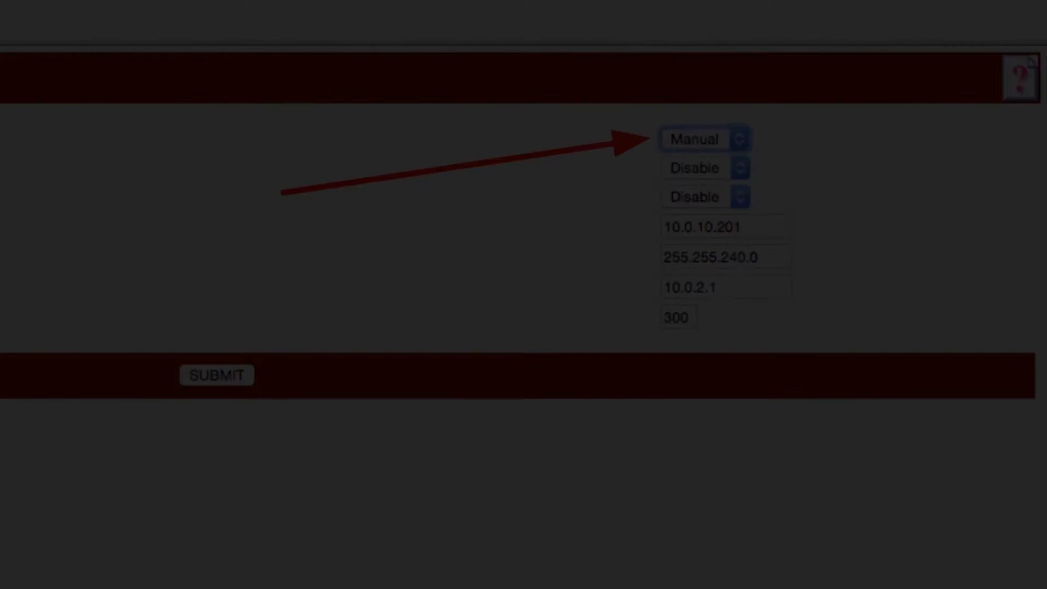
left_click(723, 227)
type("28")
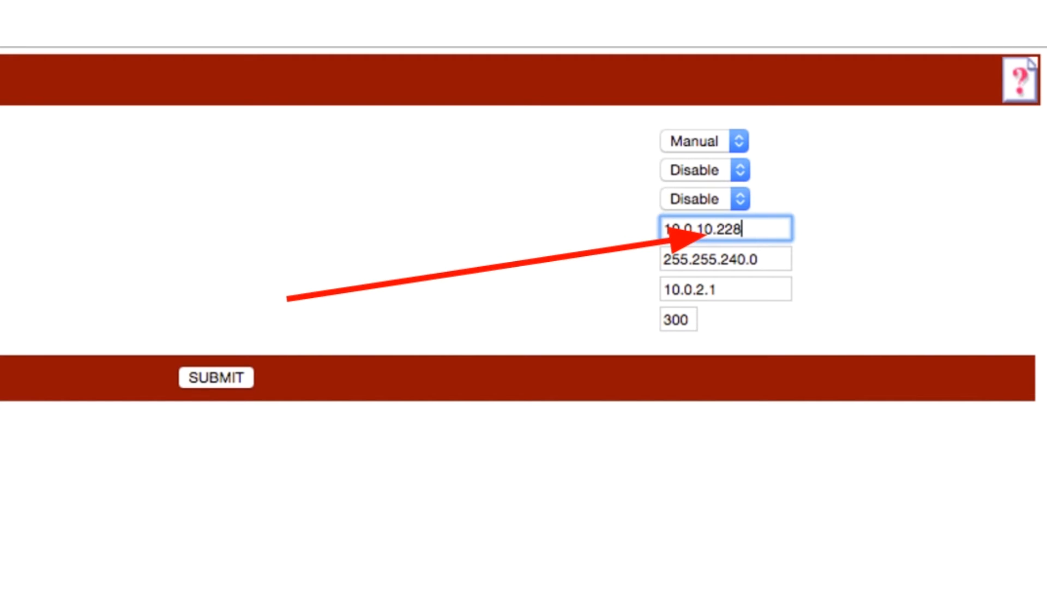
scroll("down", 3)
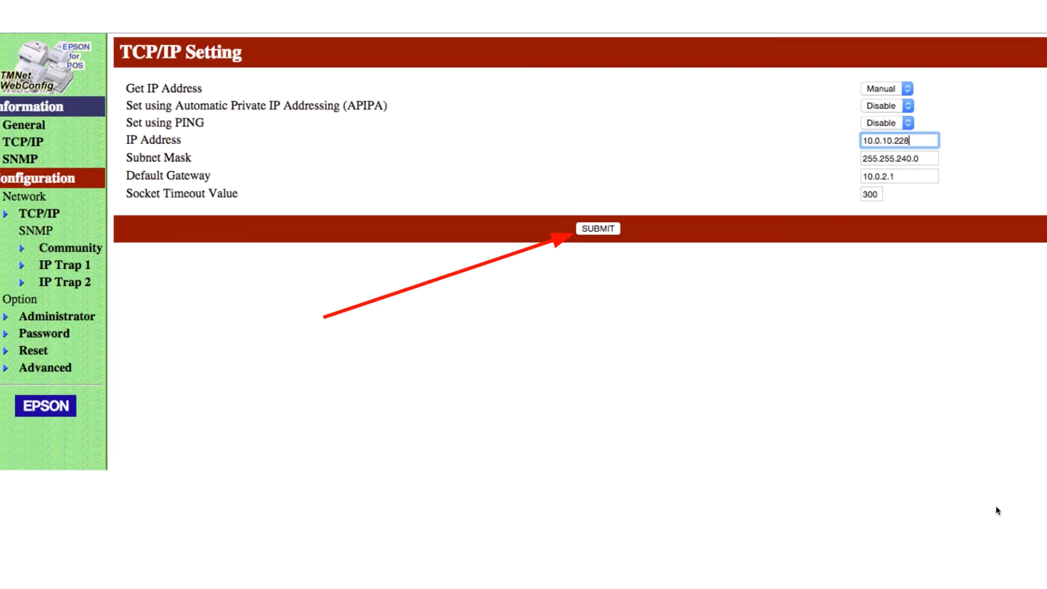
Step: Submit the new TCP/IP settings, getting the configuration-change-complete message
left_click(597, 228)
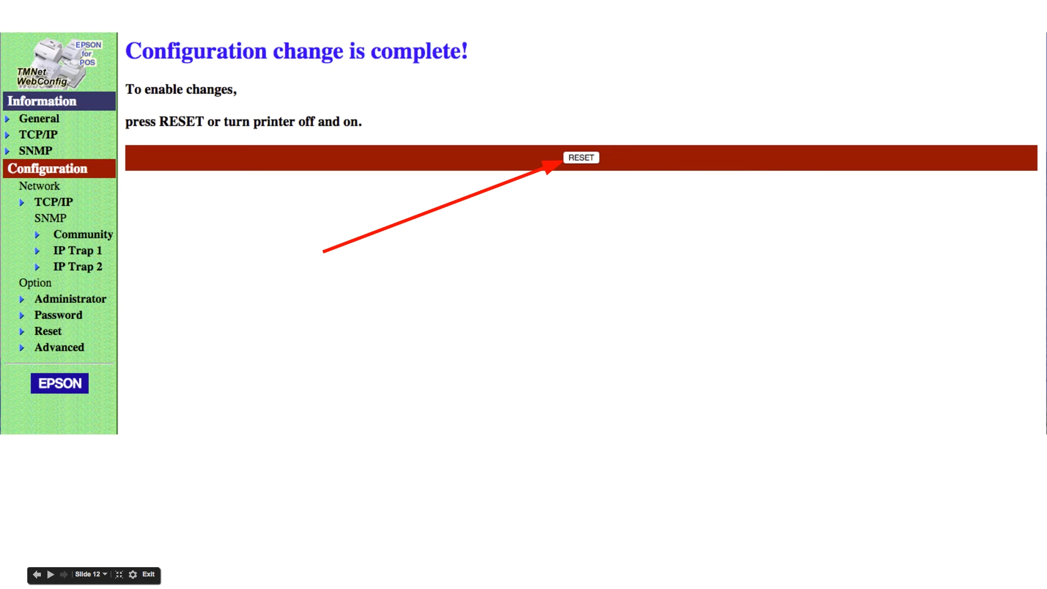